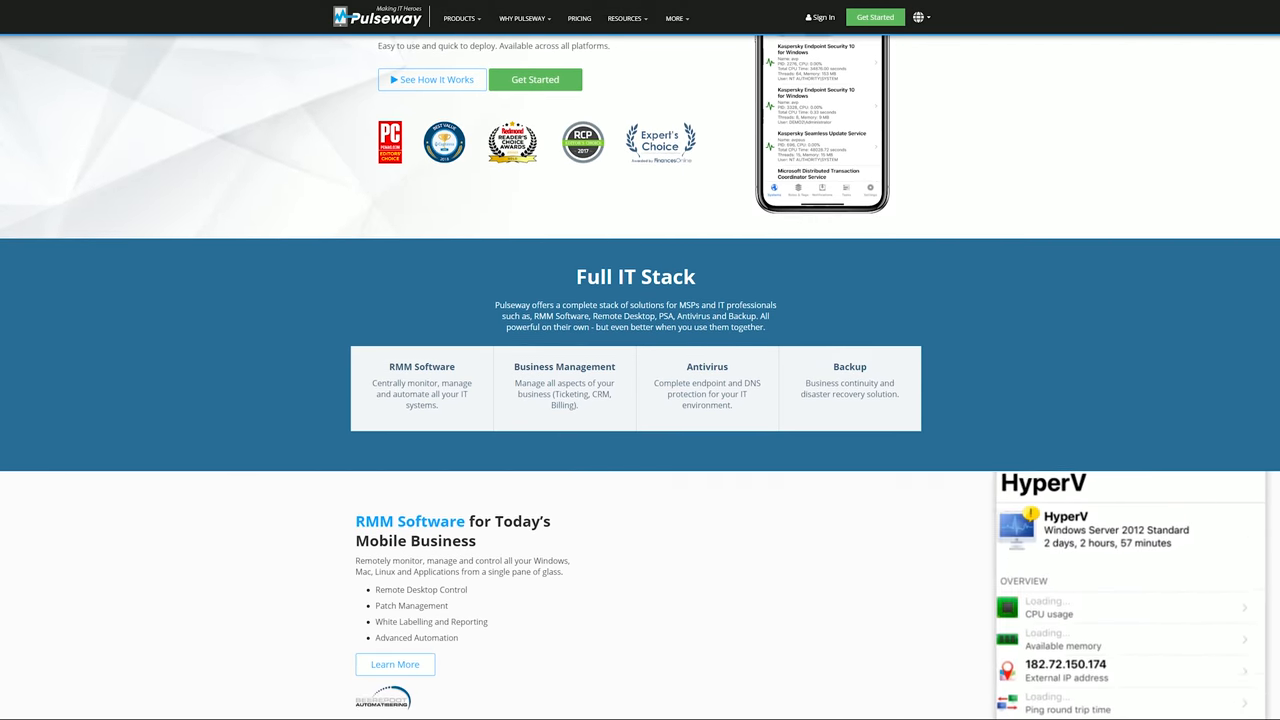
Scroll the homepage past the Full IT Stack cards to the RMM Software section
scroll("down", 3)
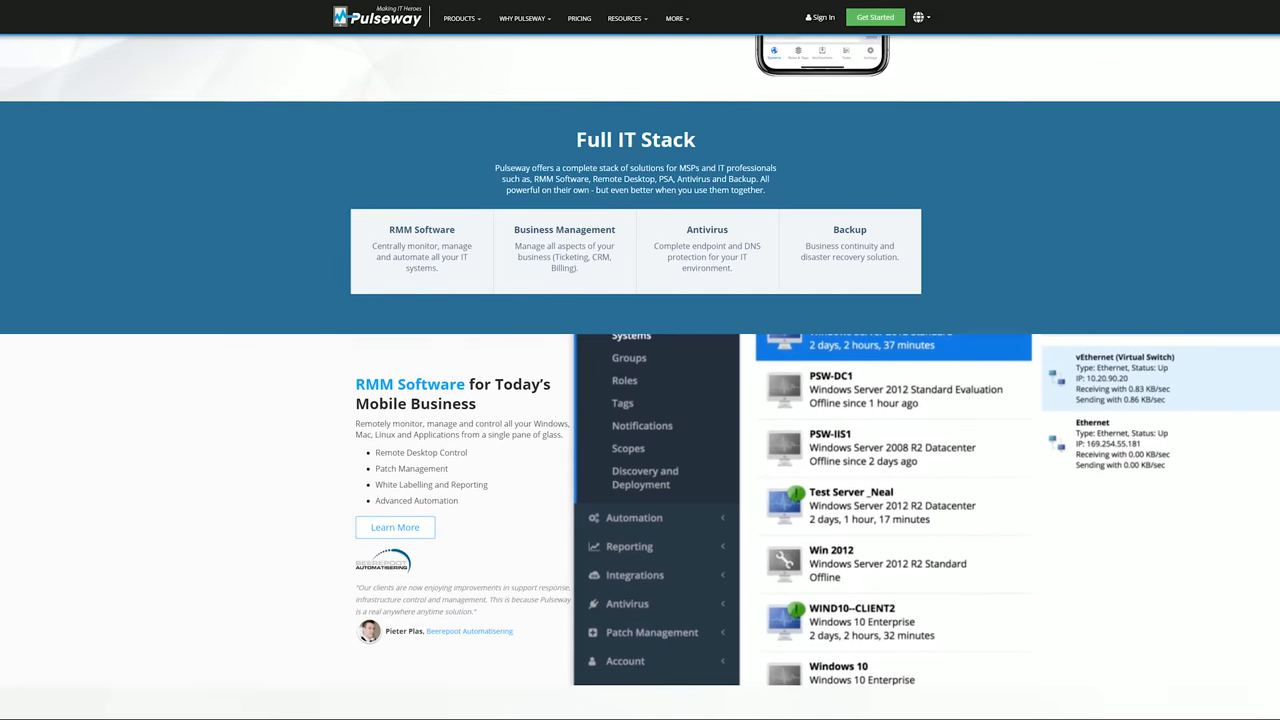
scroll("down", 3)
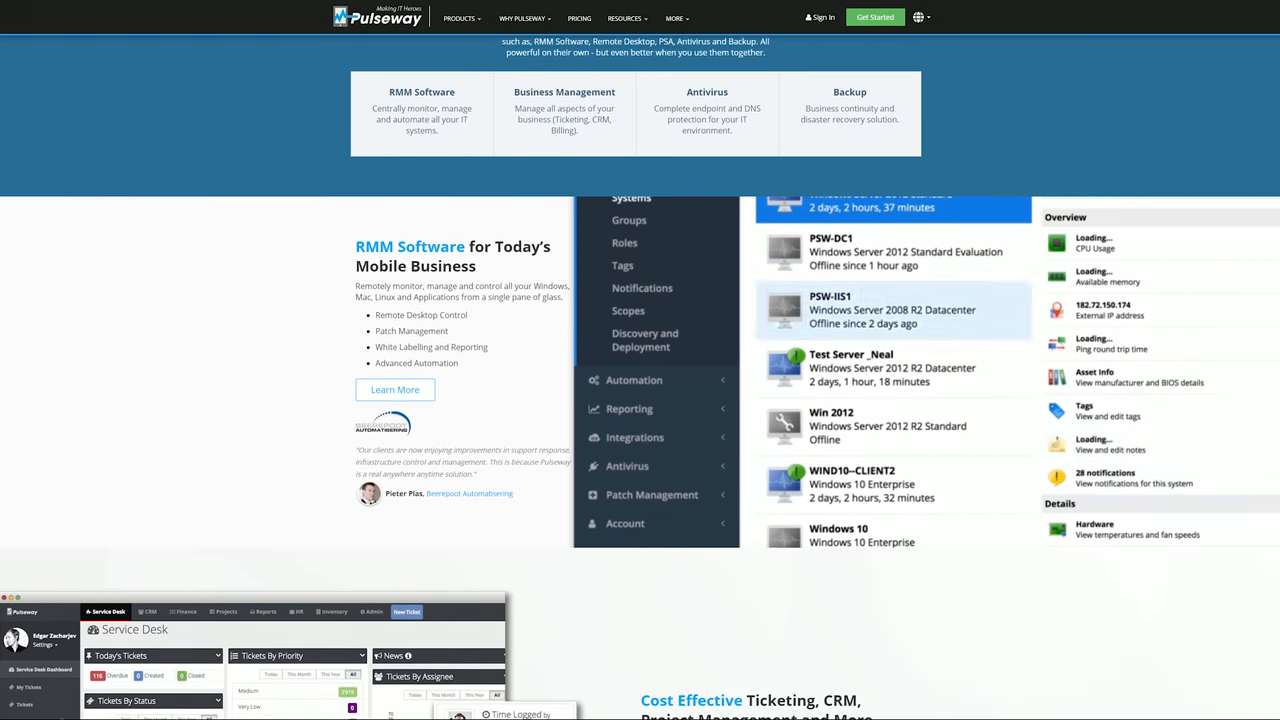
scroll("down", 3)
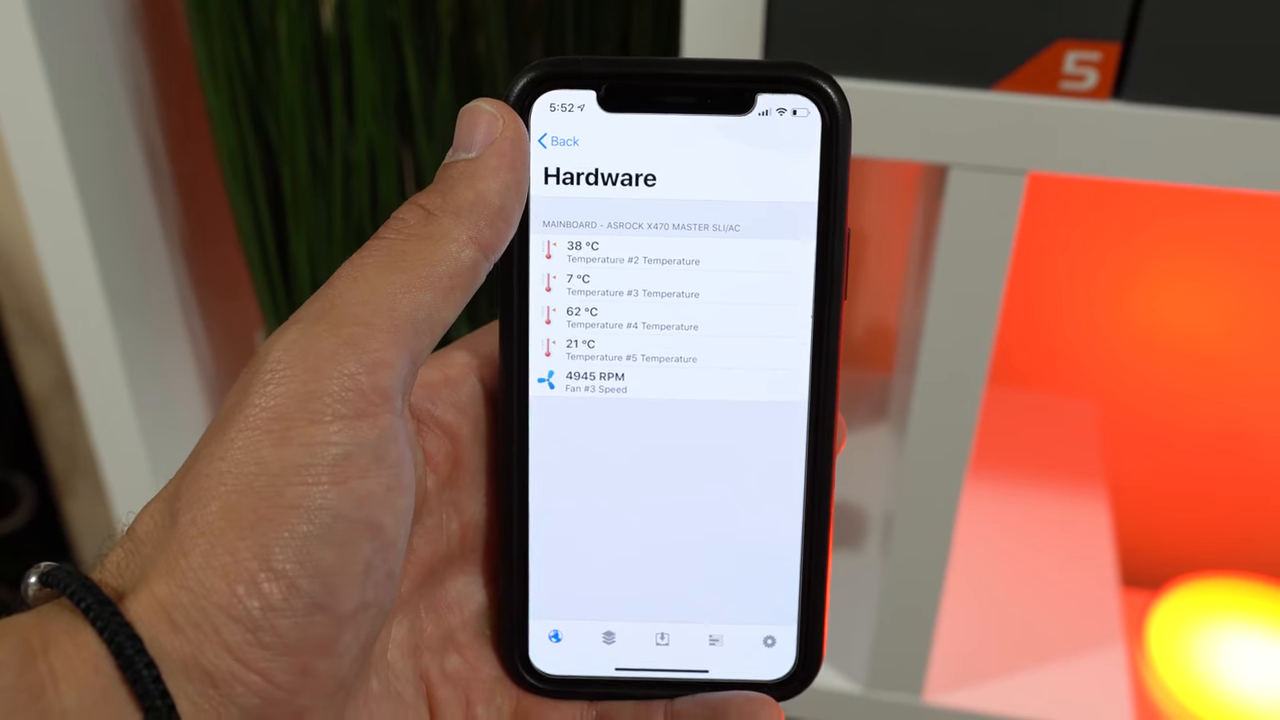
View the PC's Windows Updates in the app, then Pulseway Manager's Performance notification settings
left_click(556, 140)
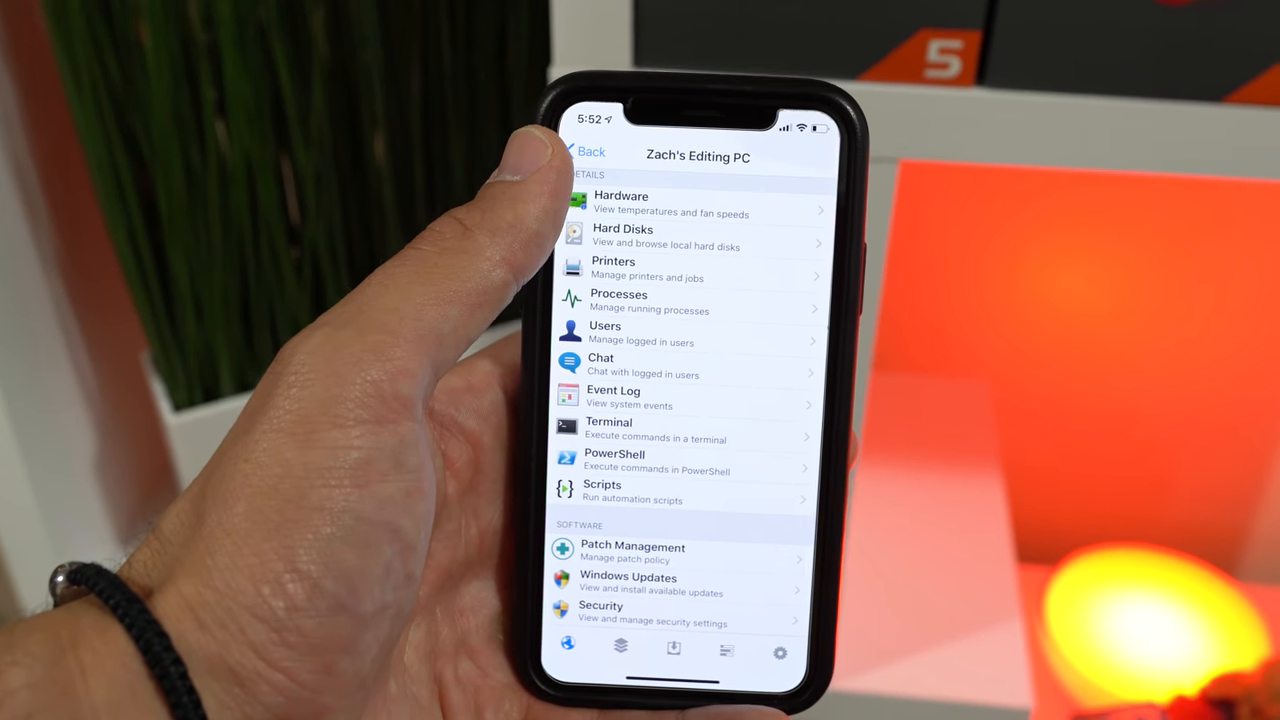
left_click(628, 584)
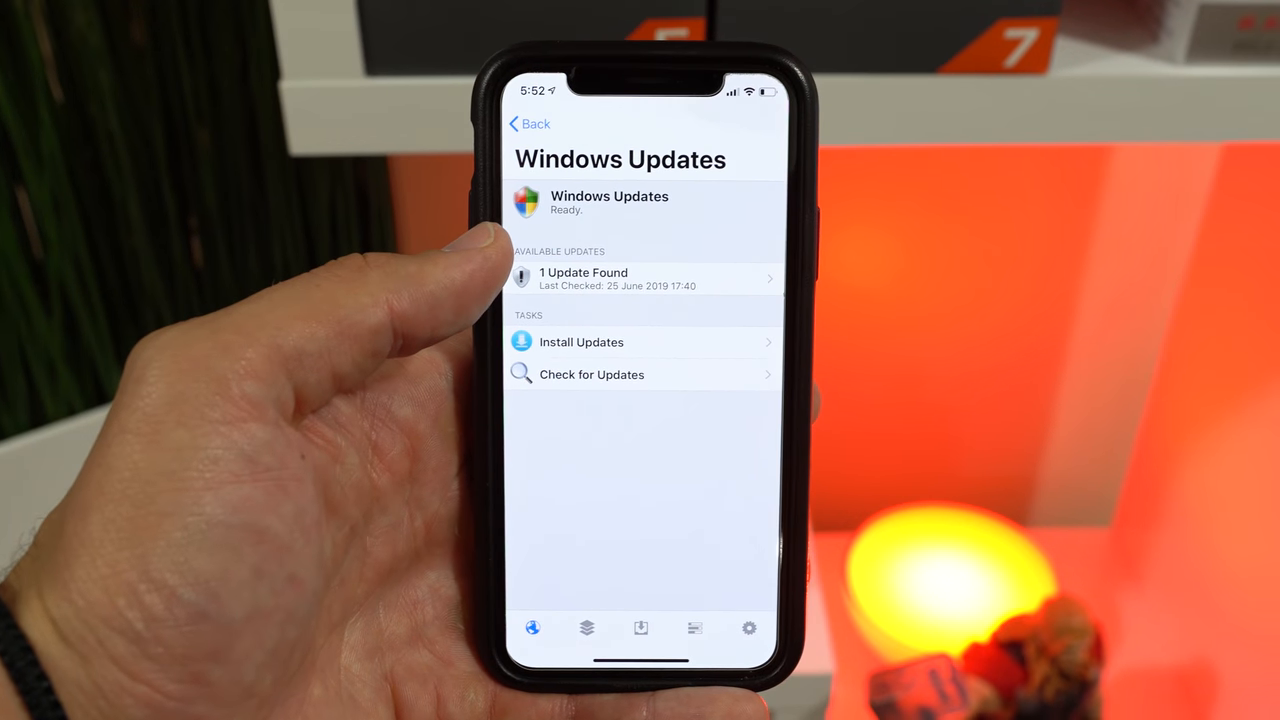
left_click(528, 124)
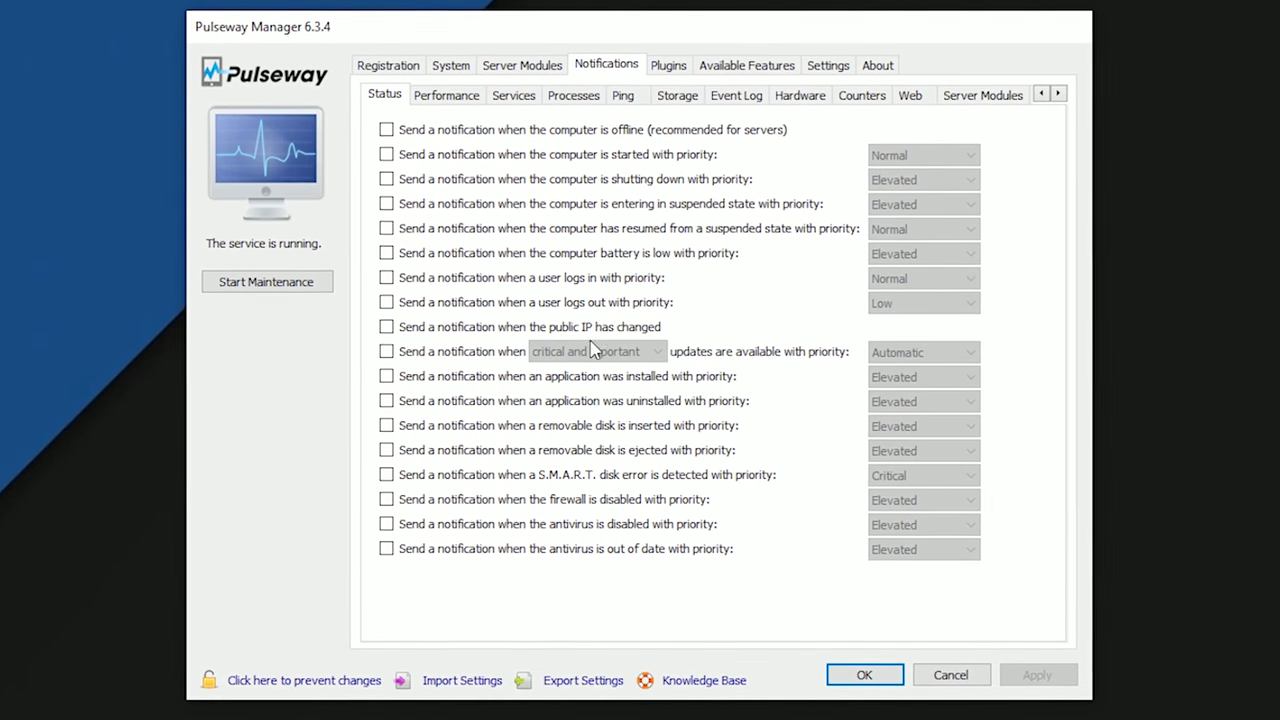
left_click(440, 94)
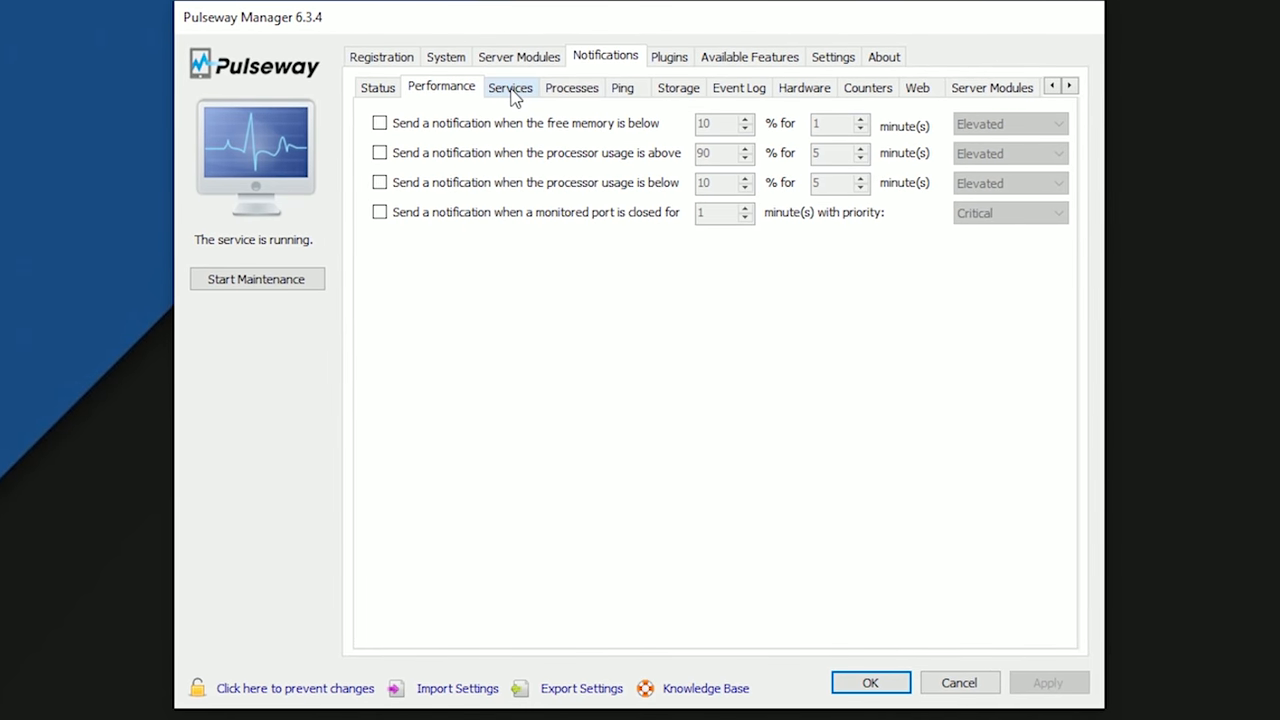